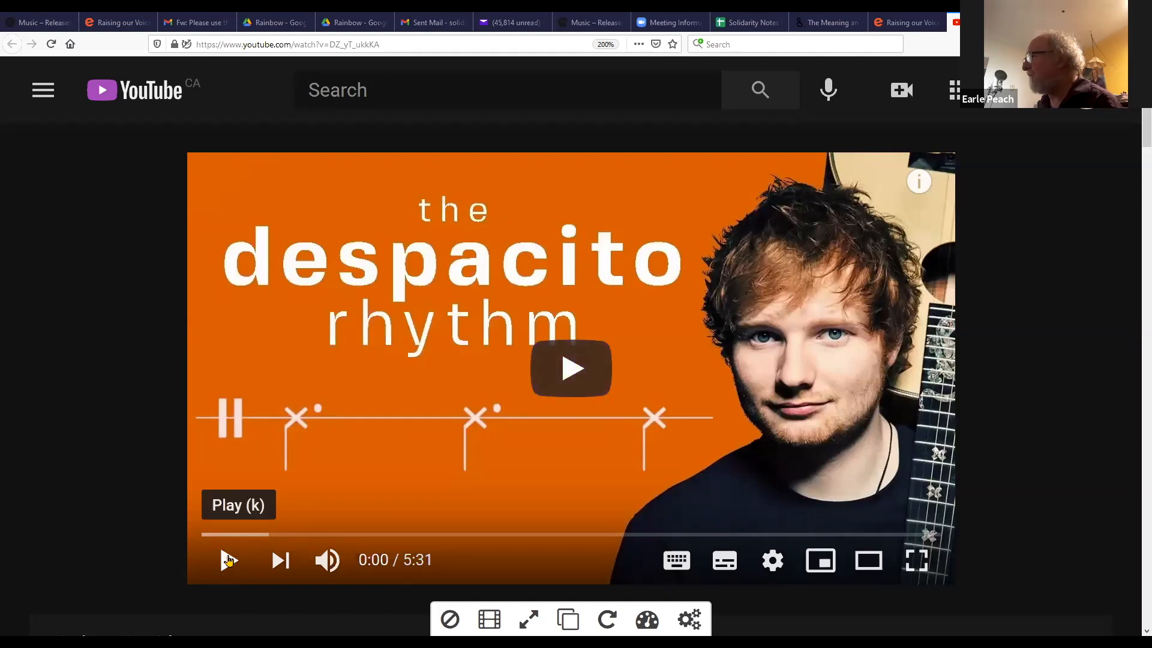
- Play the Despacito rhythm video to hear its rhythm pattern
{"action": "left_click", "coordinate": [230, 560]}
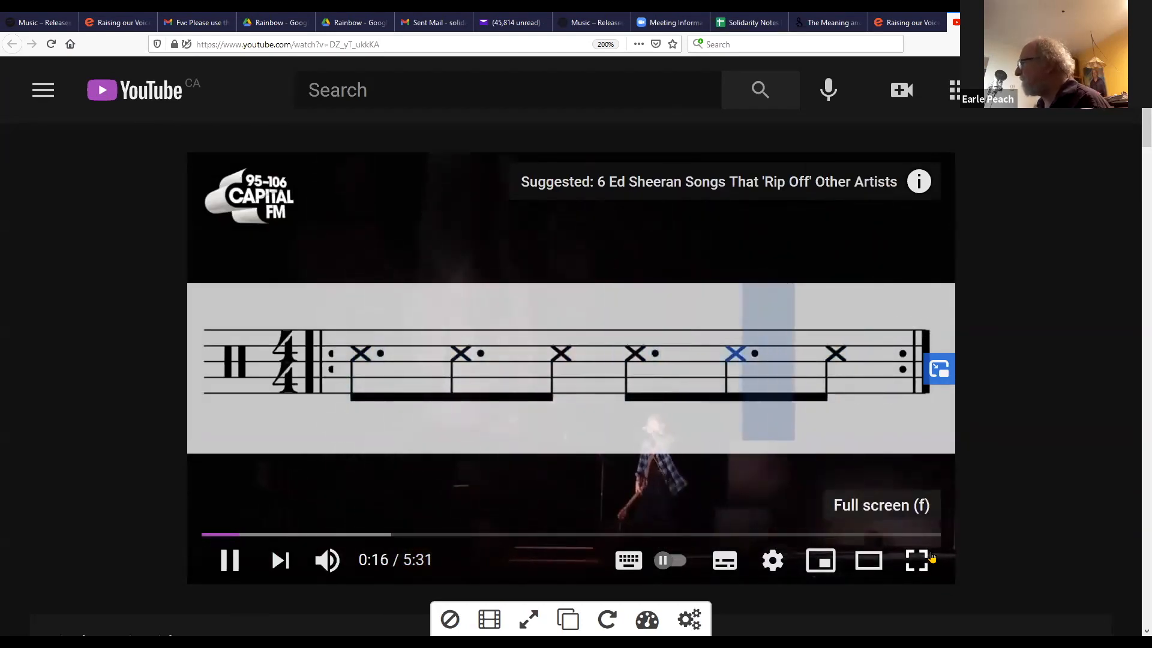
{"action": "left_click", "coordinate": [917, 560]}
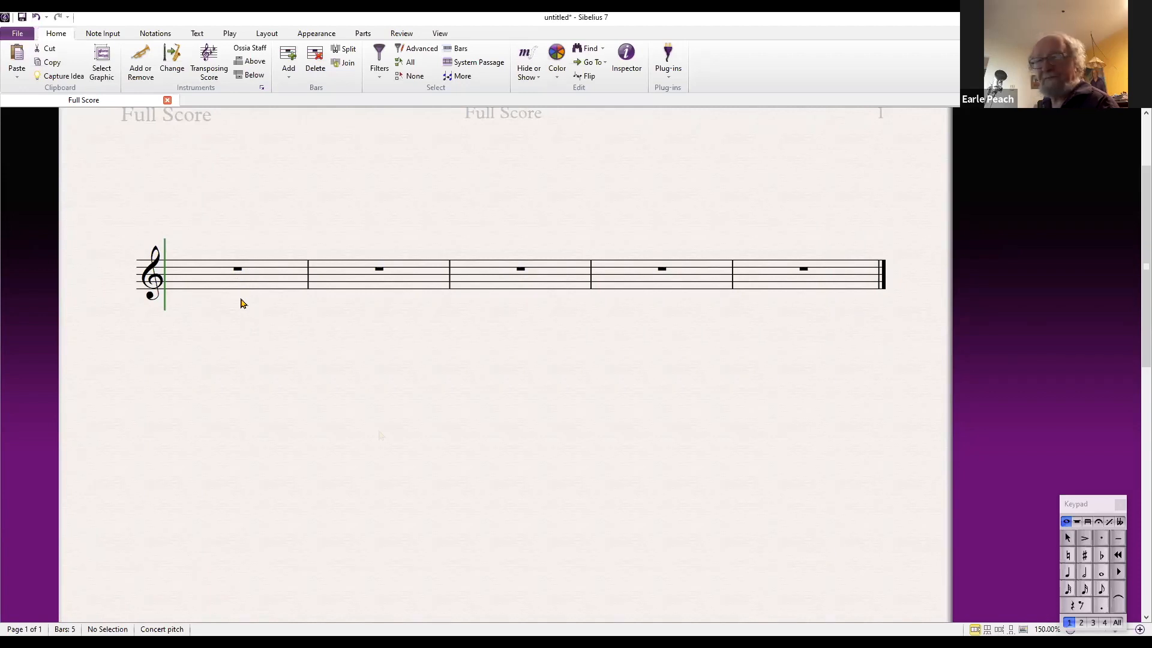
{"action": "mouse_move", "coordinate": [428, 249]}
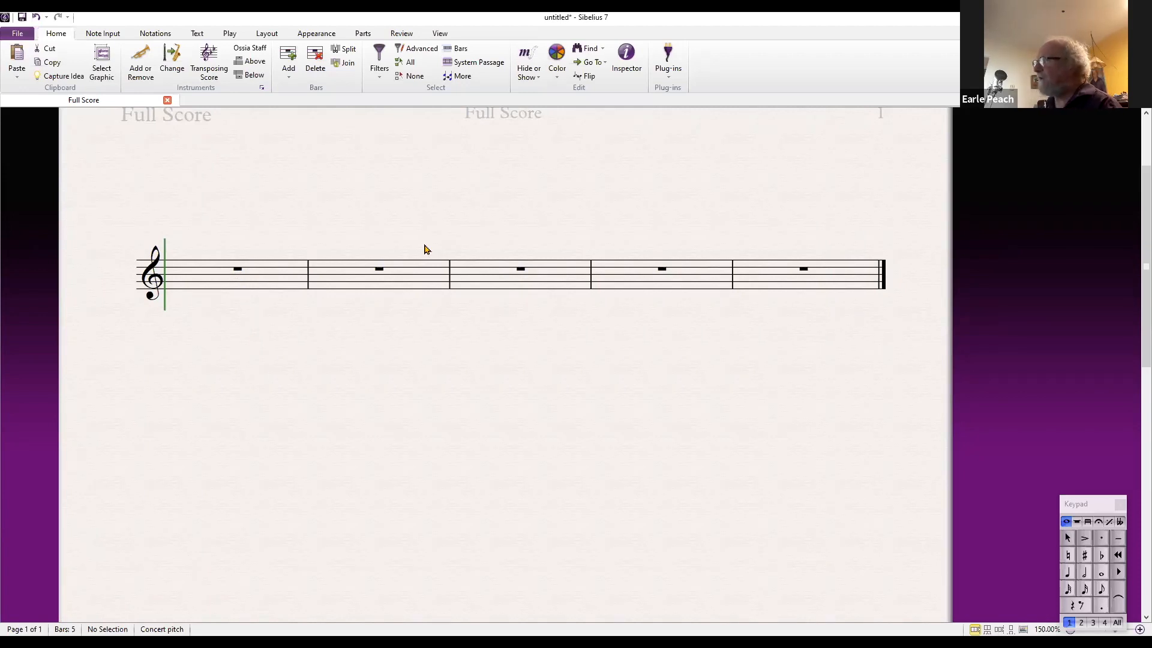
{"action": "mouse_move", "coordinate": [456, 290]}
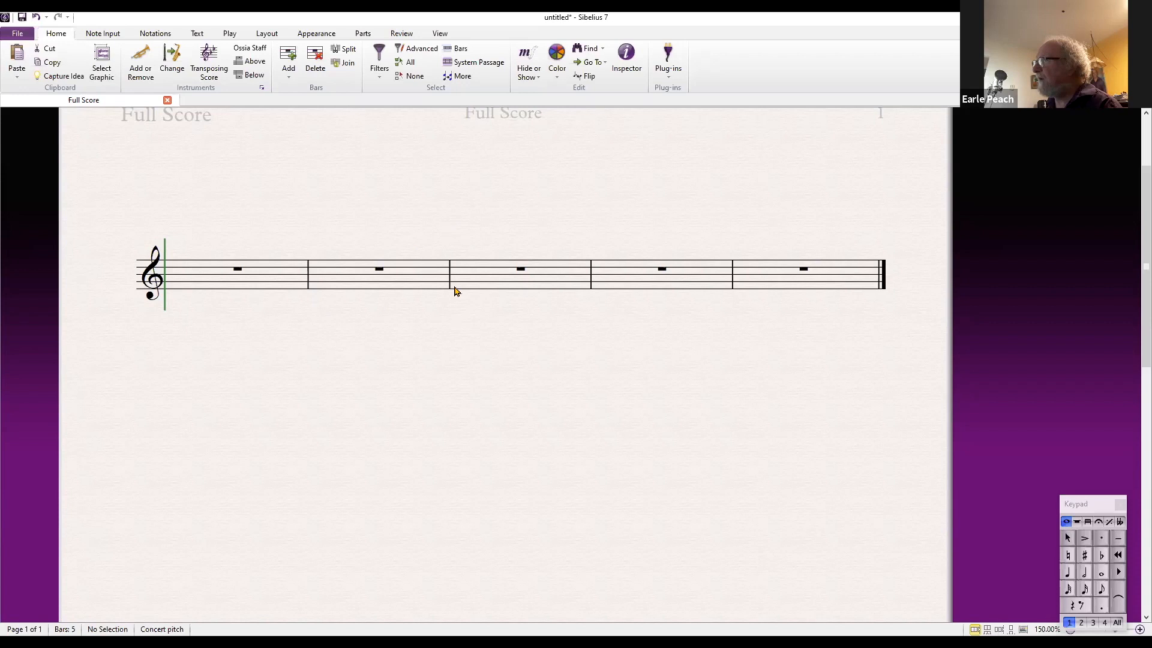
{"action": "mouse_move", "coordinate": [747, 267]}
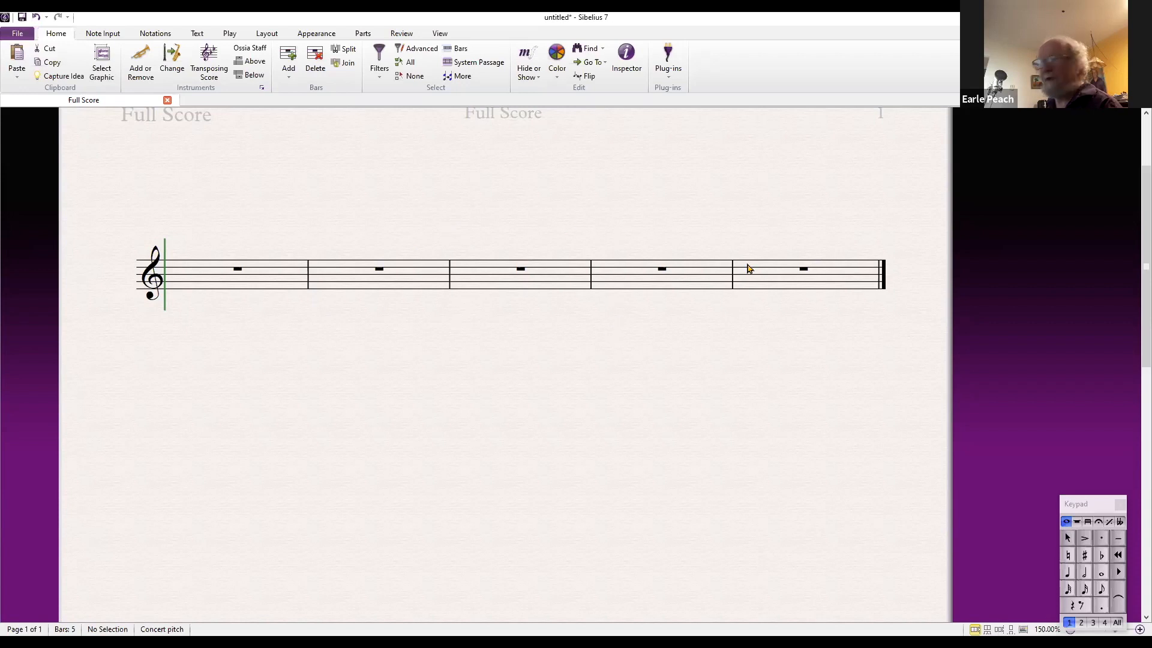
{"action": "mouse_move", "coordinate": [771, 391]}
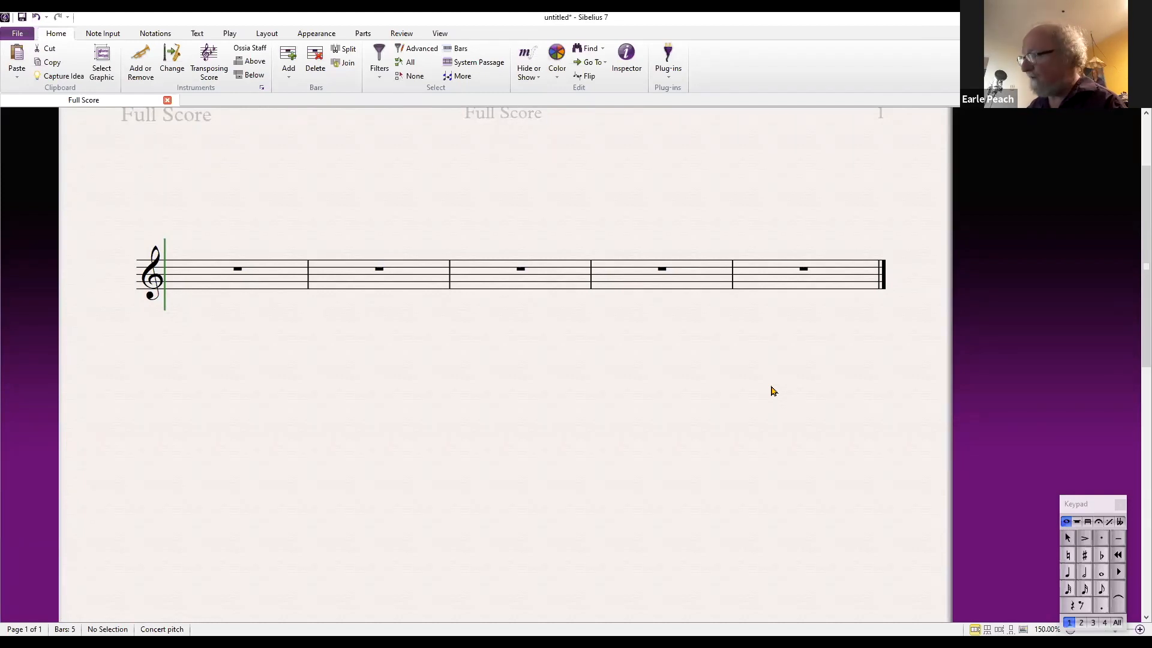
{"action": "mouse_move", "coordinate": [340, 183]}
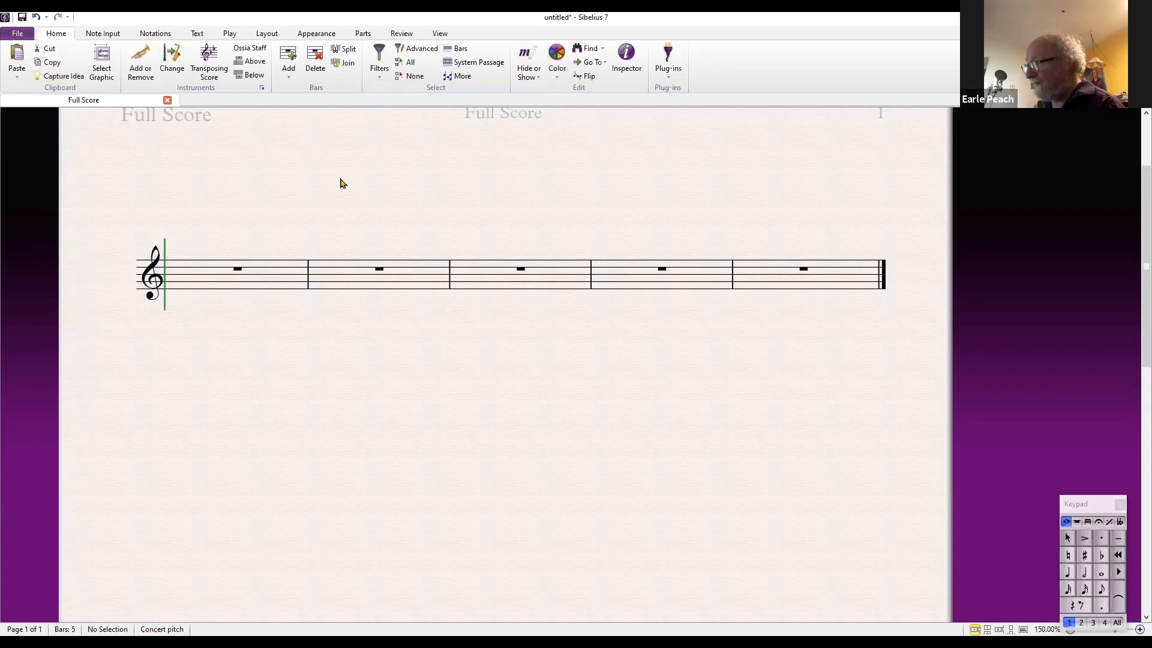
{"action": "mouse_move", "coordinate": [289, 263]}
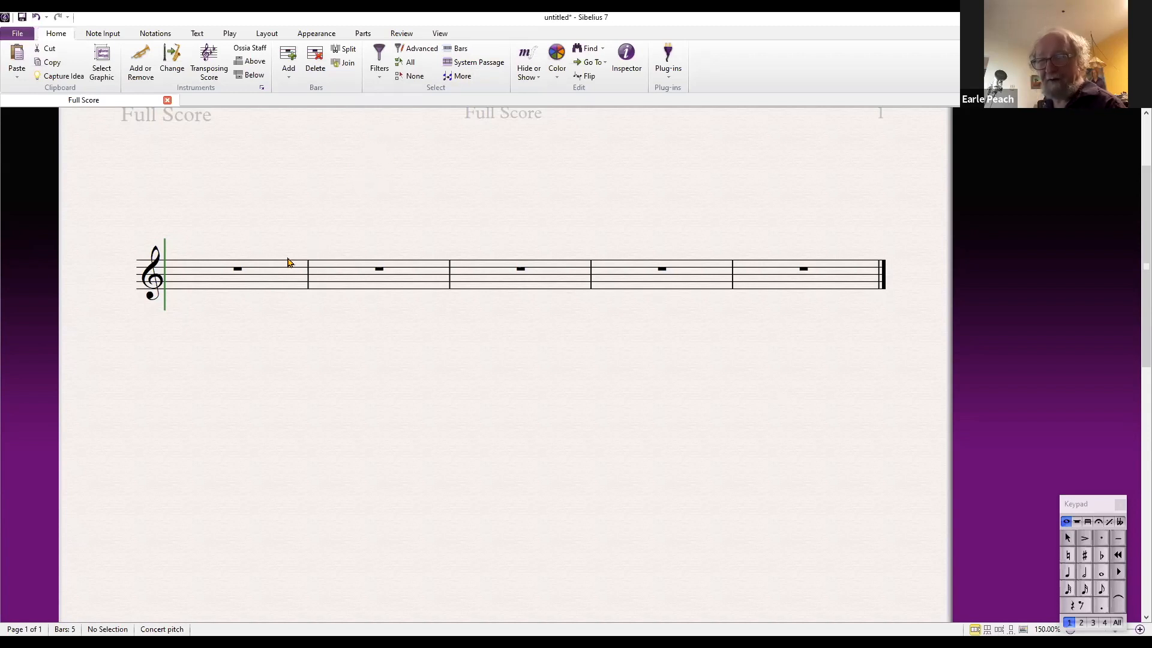
{"action": "mouse_move", "coordinate": [401, 360]}
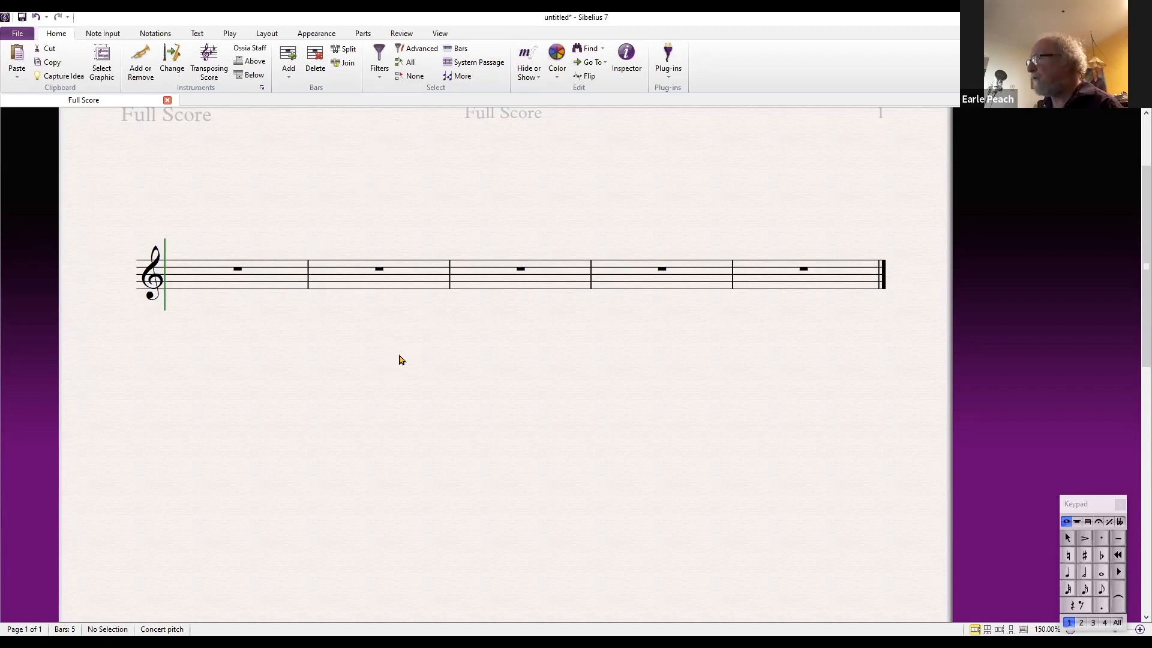
{"action": "mouse_move", "coordinate": [367, 340]}
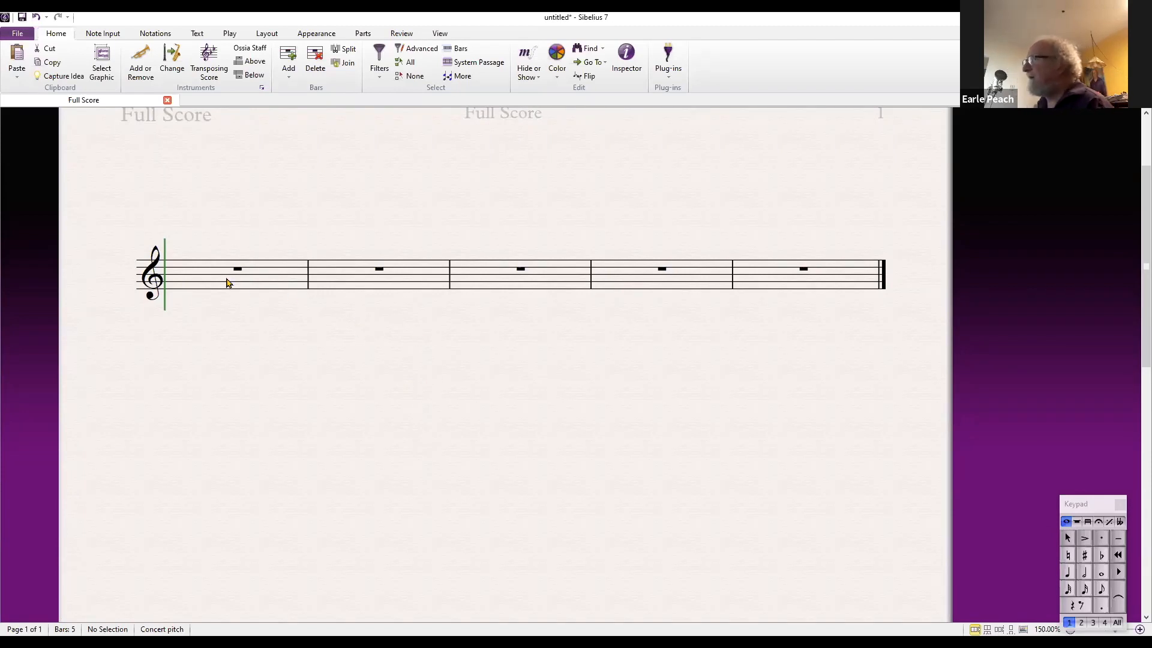
{"action": "mouse_move", "coordinate": [273, 299]}
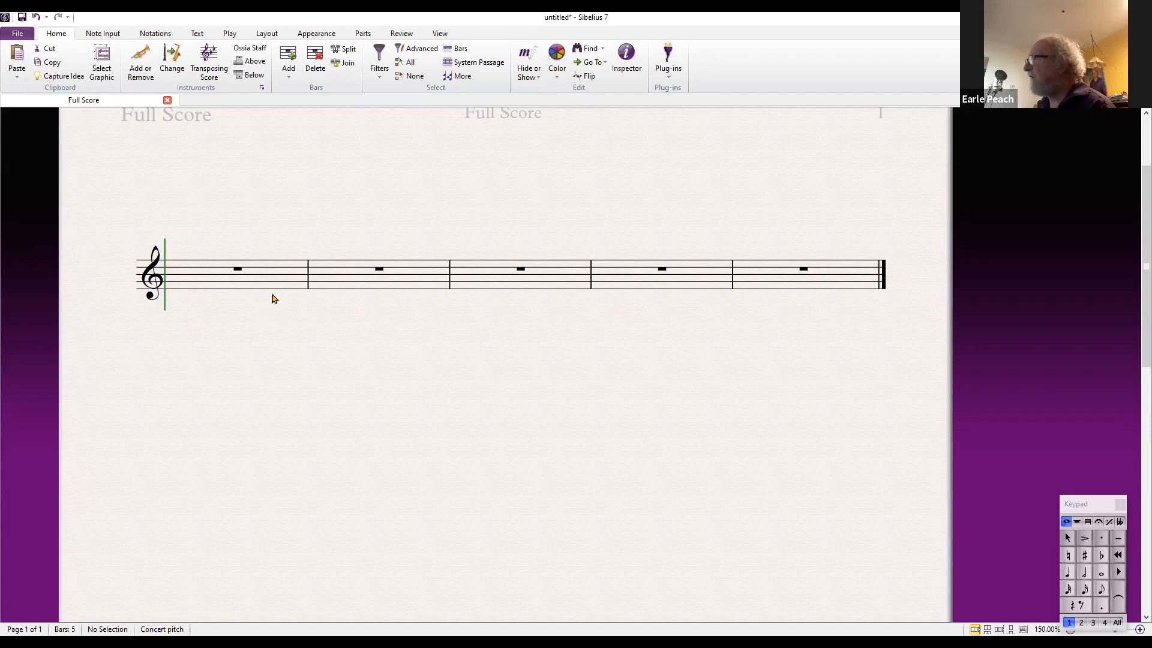
{"action": "mouse_move", "coordinate": [264, 344]}
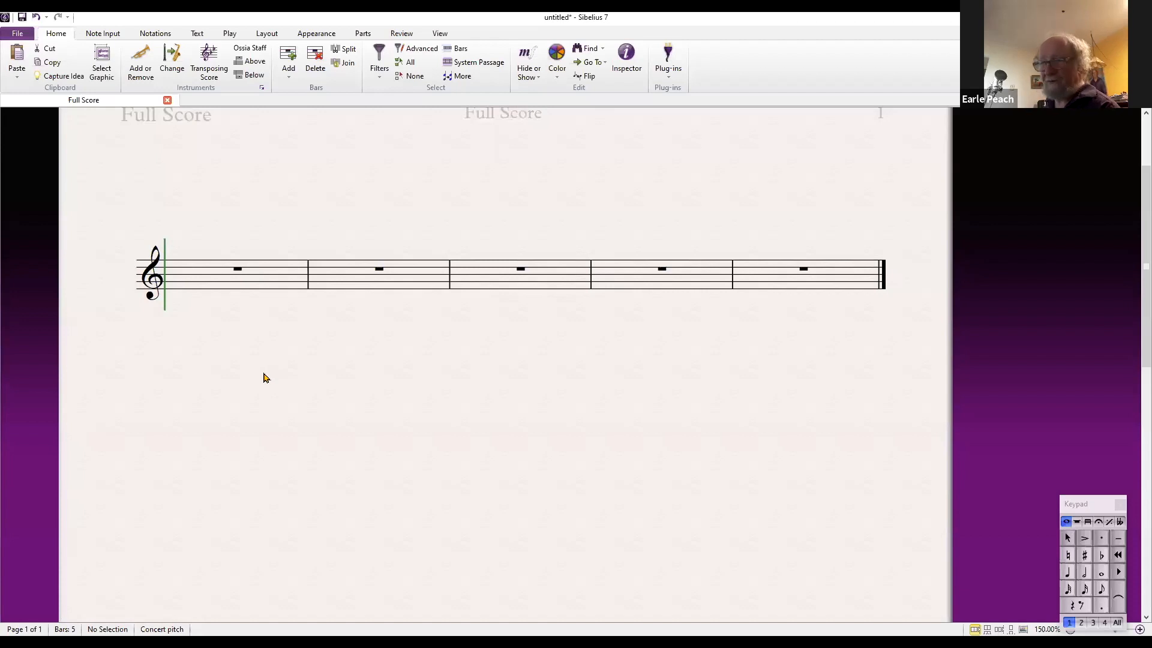
{"action": "mouse_move", "coordinate": [246, 329]}
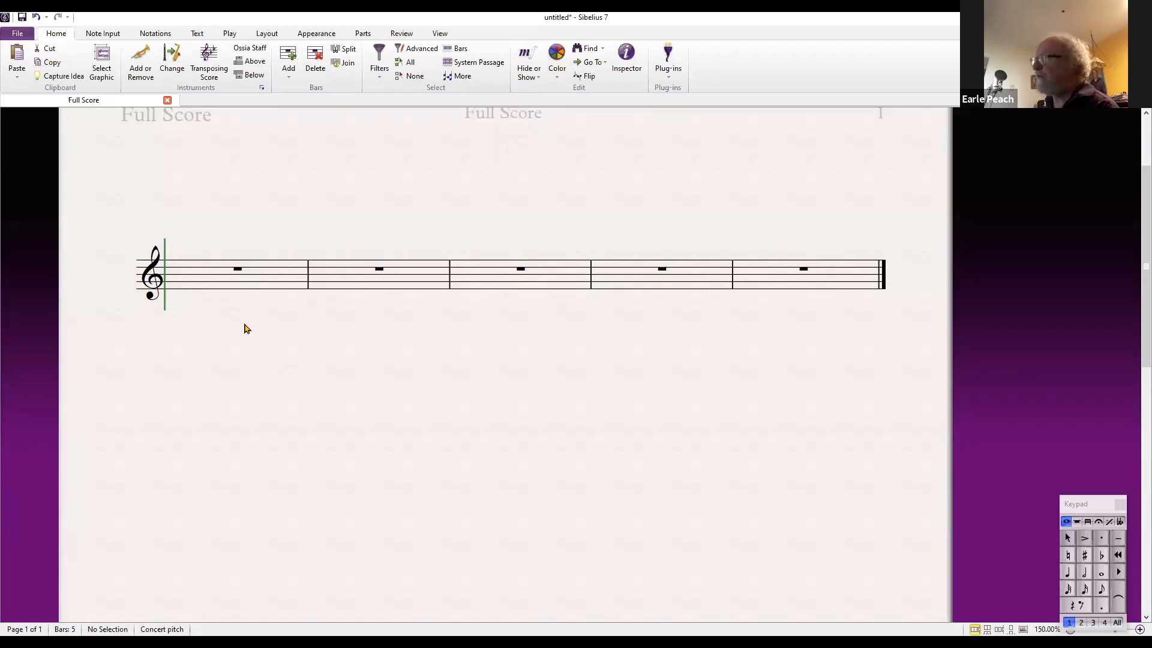
{"action": "mouse_move", "coordinate": [266, 277]}
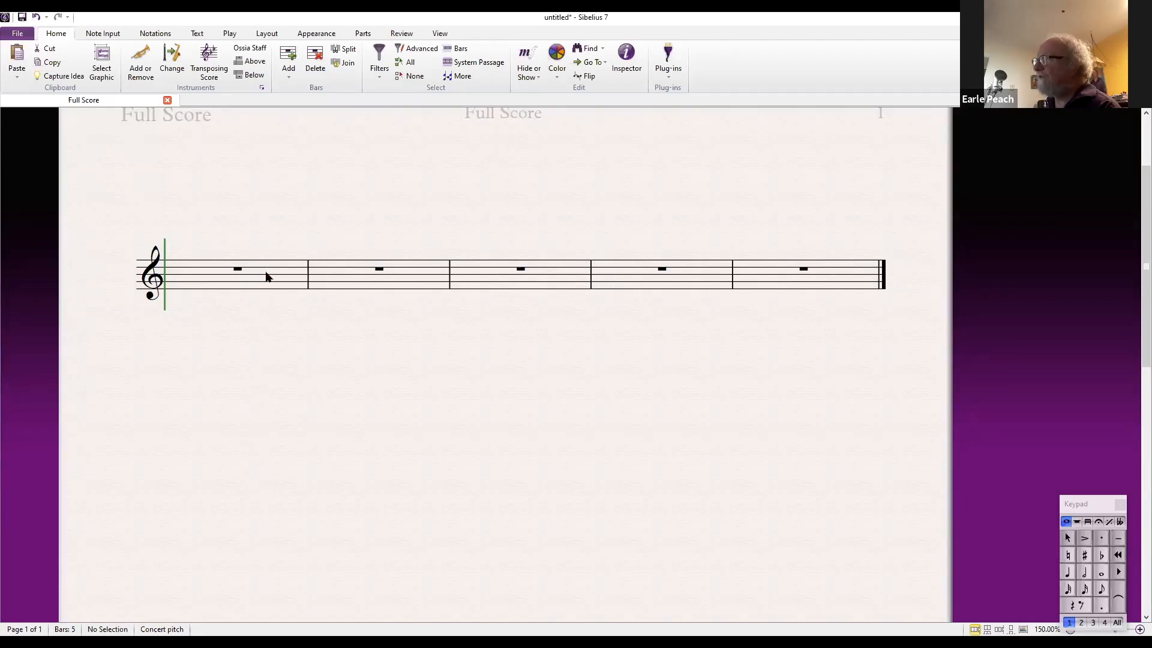
- Select the first bar of the treble staff
{"action": "left_click", "coordinate": [237, 269]}
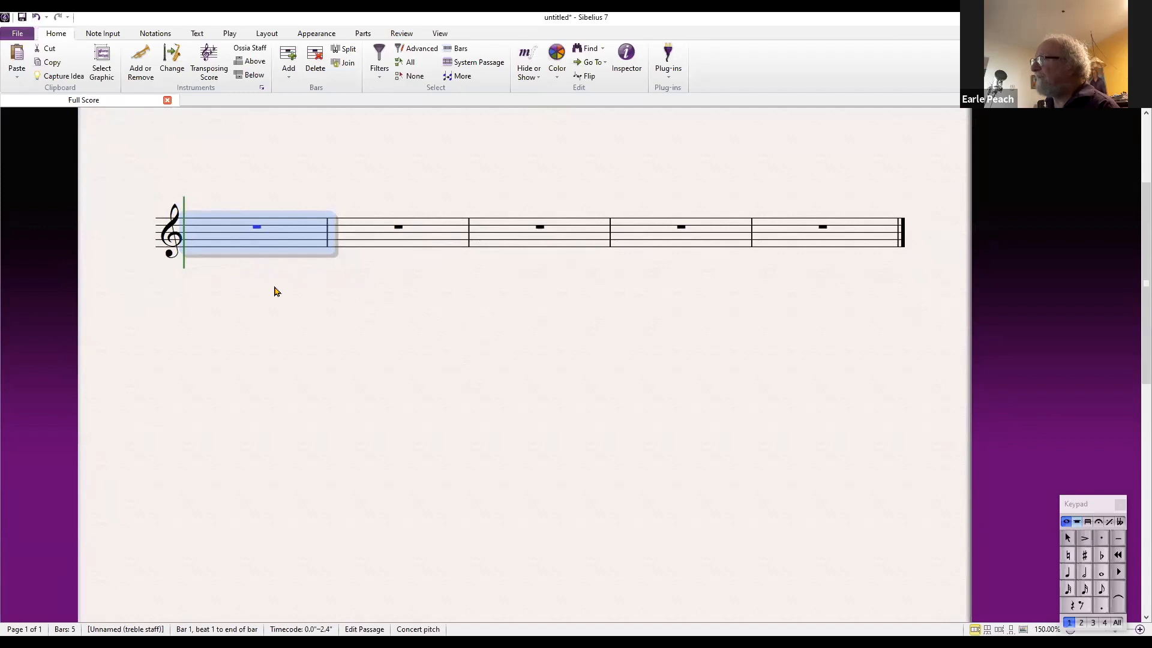
{"action": "mouse_move", "coordinate": [299, 289]}
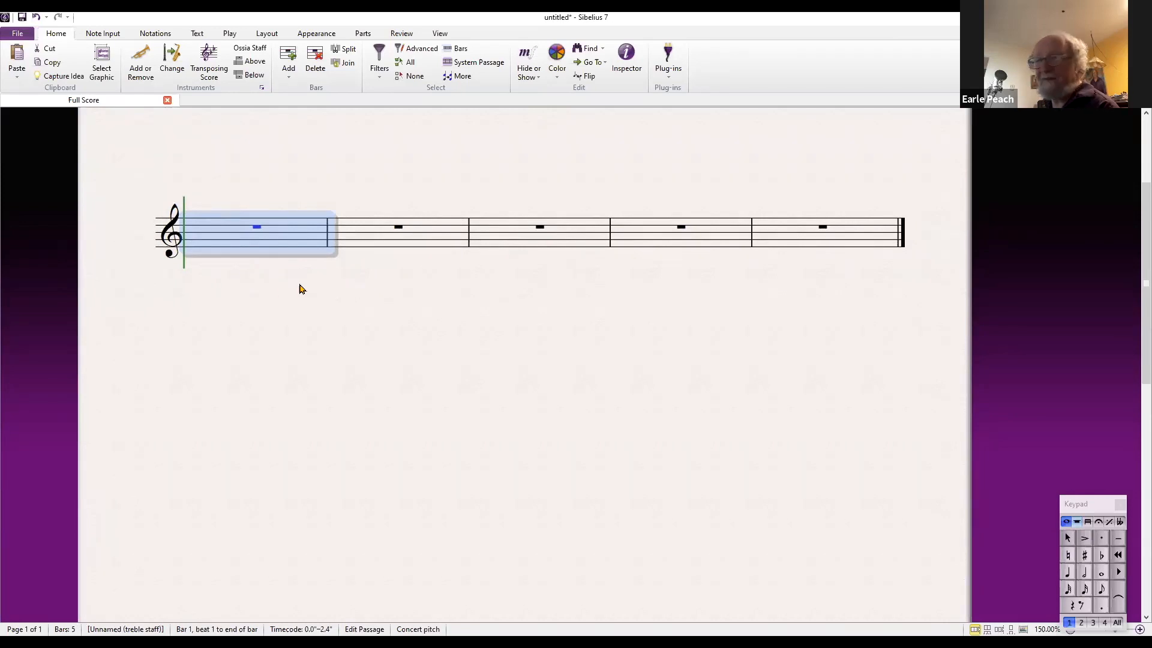
{"action": "mouse_move", "coordinate": [326, 367]}
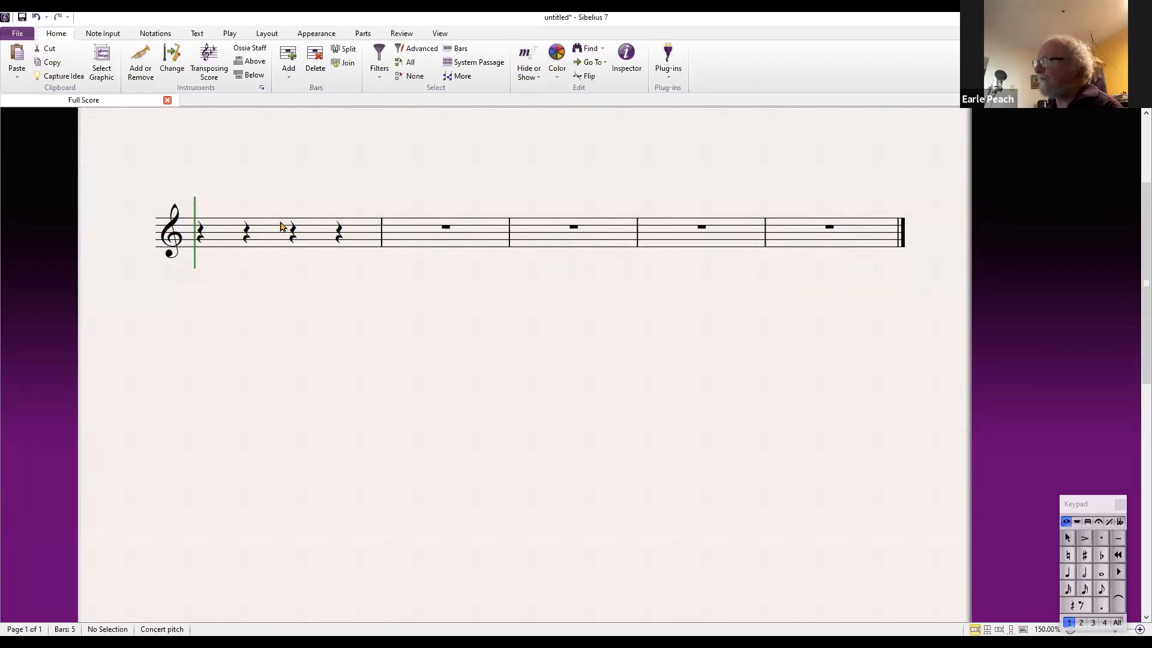
- Enter D quarter notes into bar 1
{"action": "left_click", "coordinate": [199, 230]}
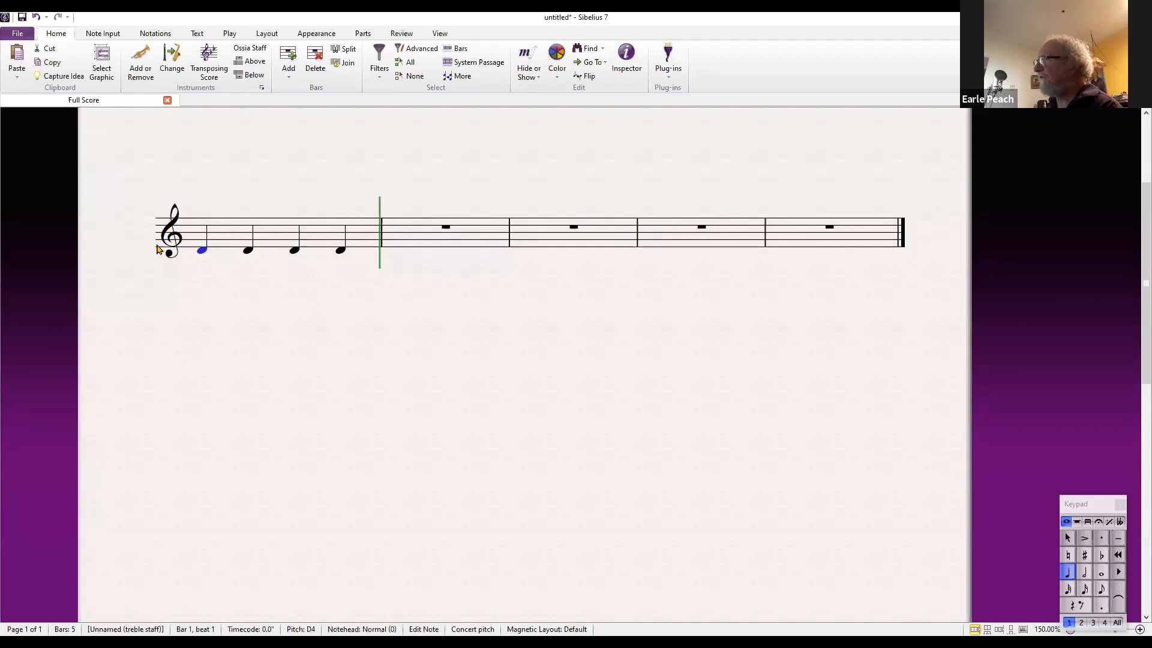
{"action": "mouse_move", "coordinate": [319, 307]}
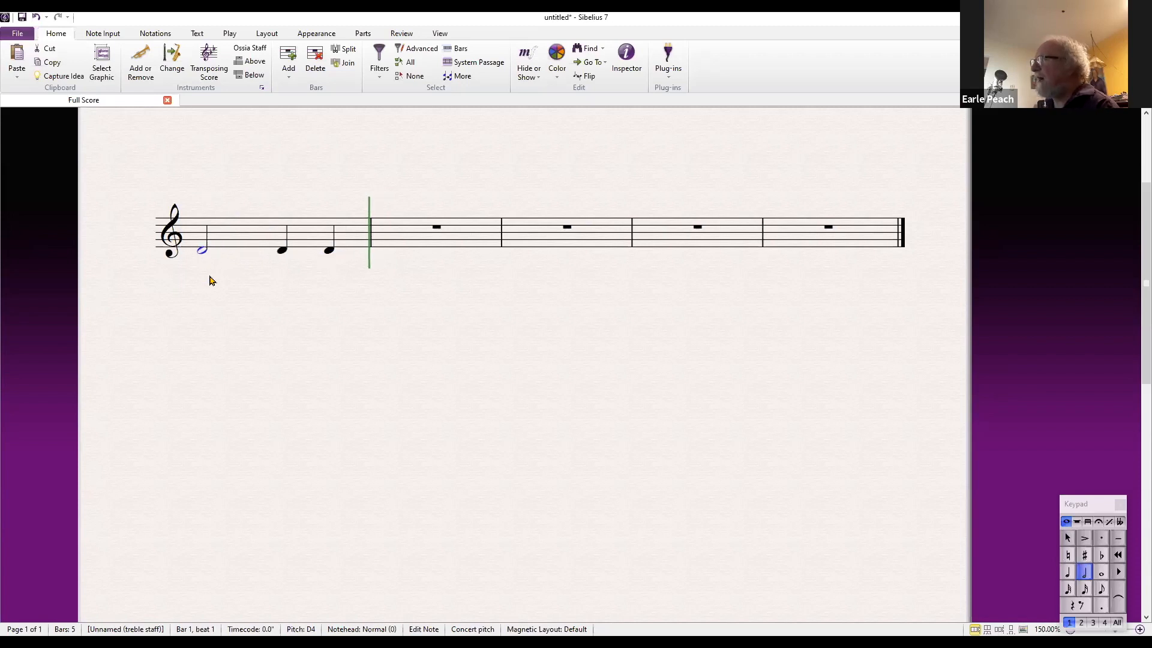
{"action": "mouse_move", "coordinate": [235, 285]}
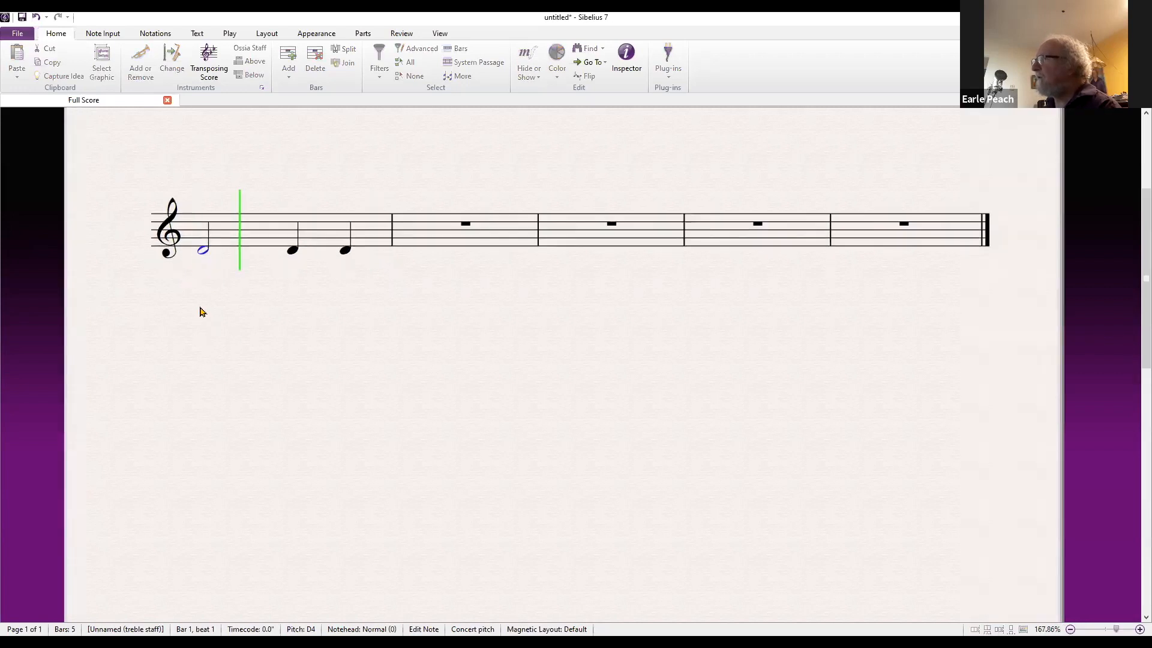
- Move the selection right to the next quarter note in bar 1
{"action": "key", "text": "Right"}
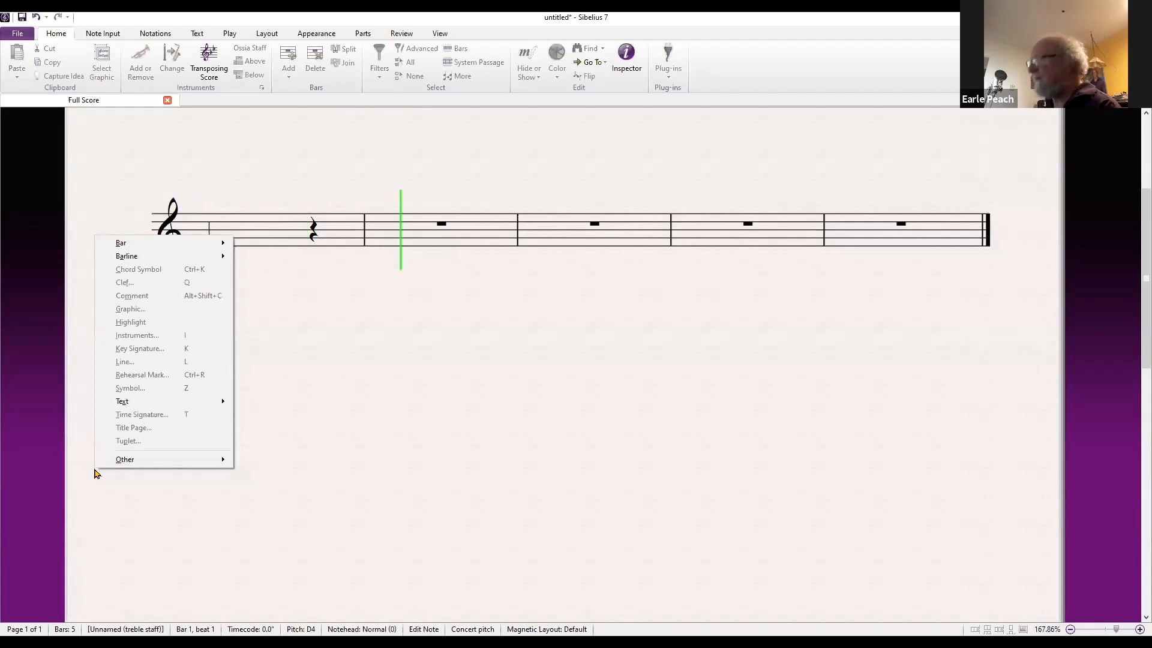
- Make bar 1 read quarter rest, two D quarter notes, quarter rest
{"action": "left_click", "coordinate": [280, 278]}
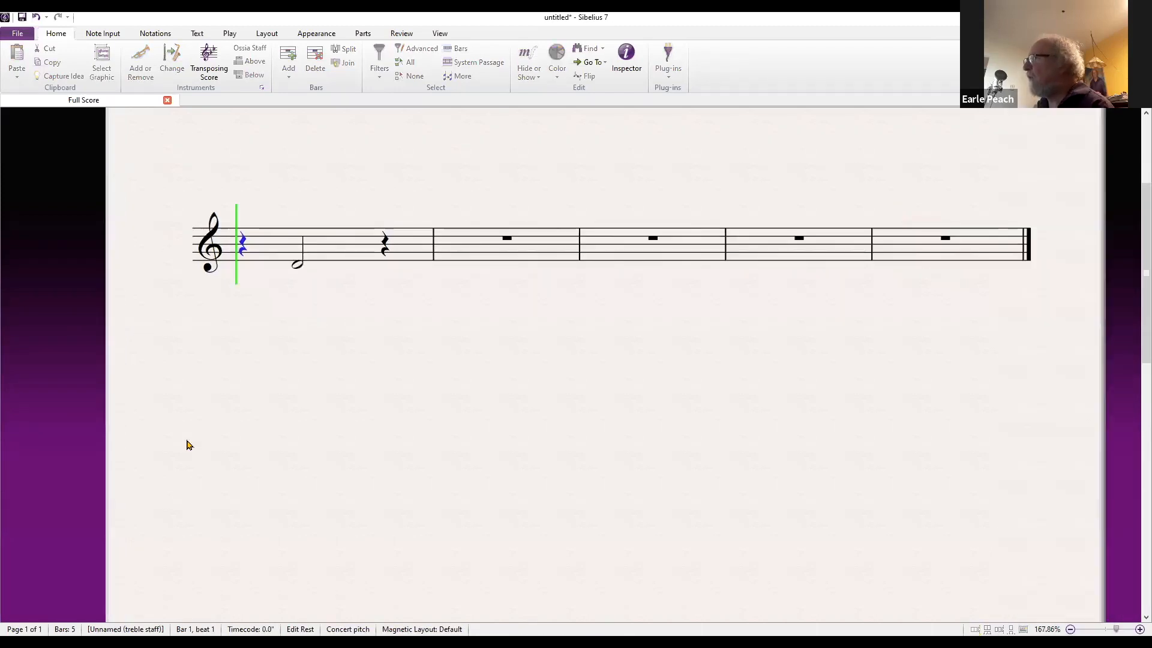
{"action": "left_click", "coordinate": [384, 243]}
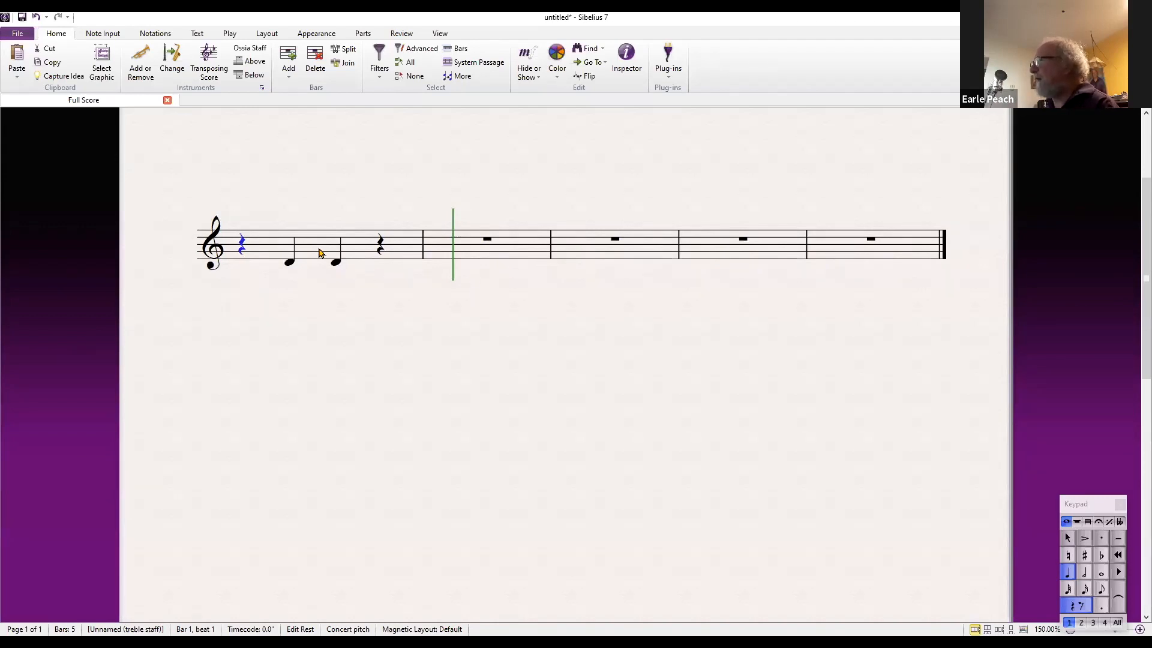
{"action": "mouse_move", "coordinate": [390, 273]}
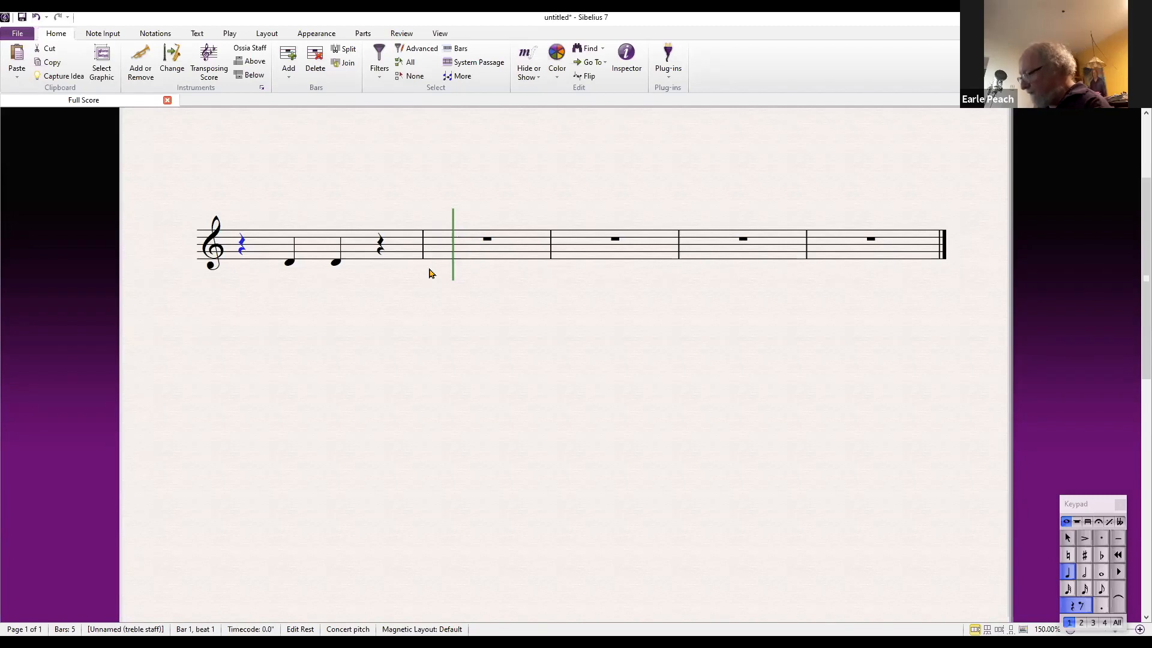
- Insert a 4/4 time signature before bar 1's opening quarter rest
{"action": "left_click", "coordinate": [155, 34]}
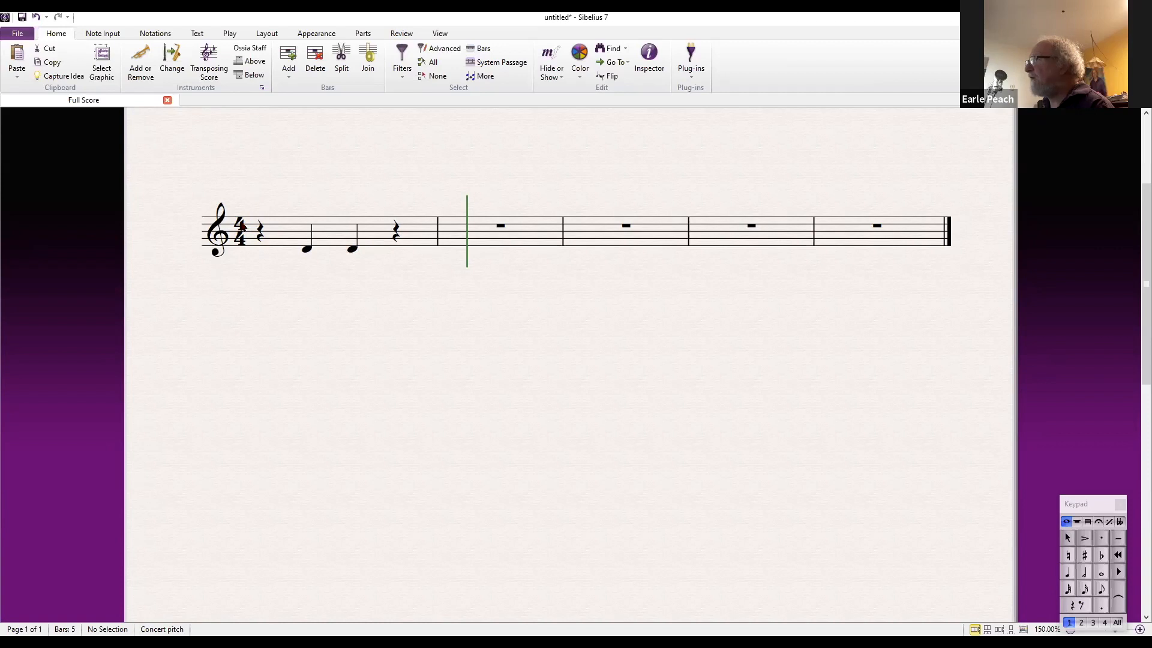
{"action": "left_click", "coordinate": [260, 229]}
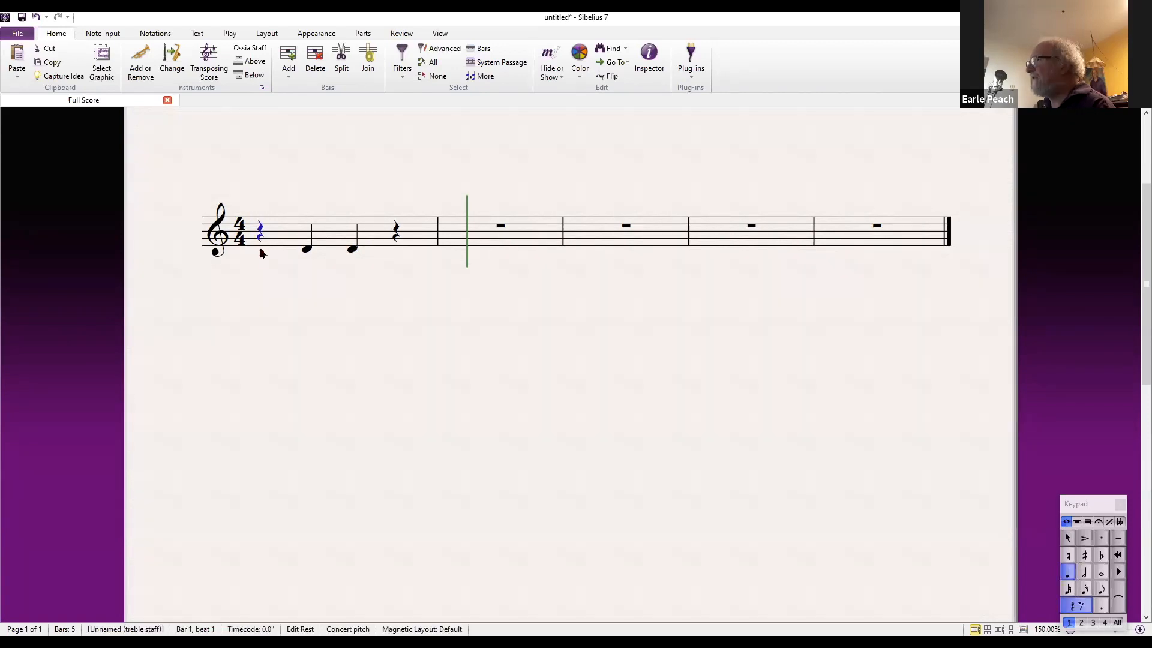
{"action": "mouse_move", "coordinate": [259, 284]}
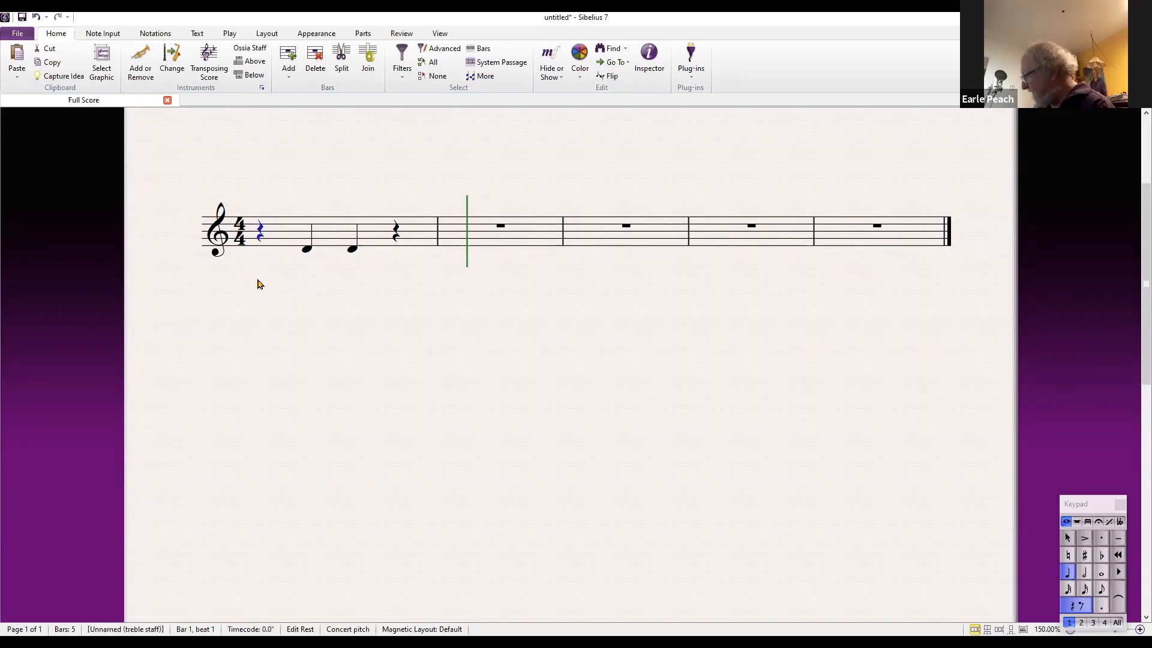